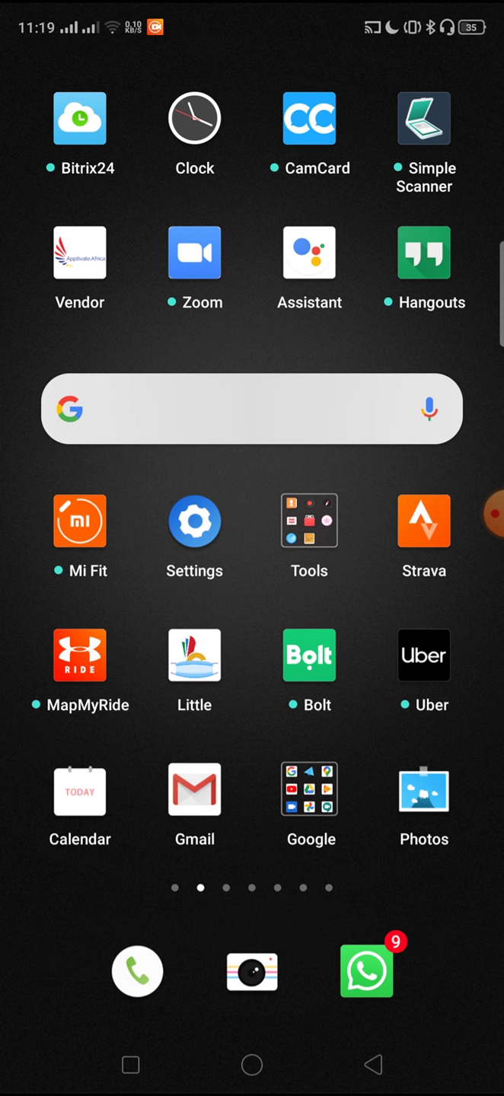
# Step: Search the Play Store for "apptivate", then return to the home screen with the Apptivate icon
pyautogui.hscroll(-3)
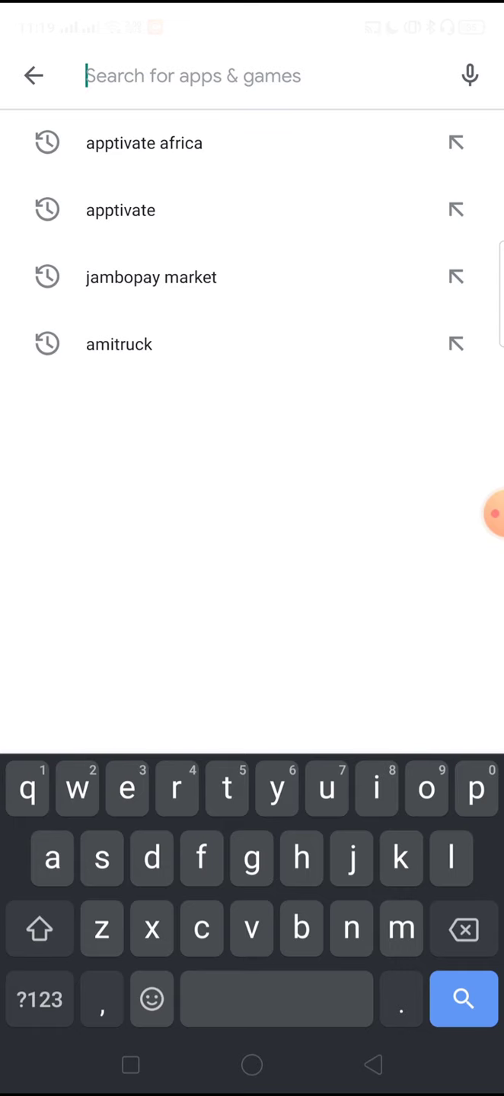
pyautogui.click(52, 858)
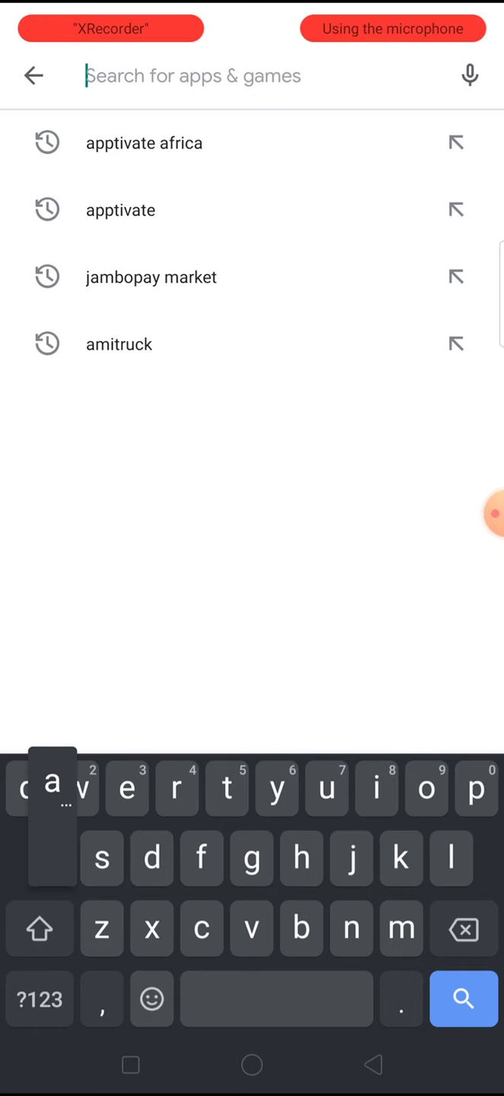
pyautogui.write('a')
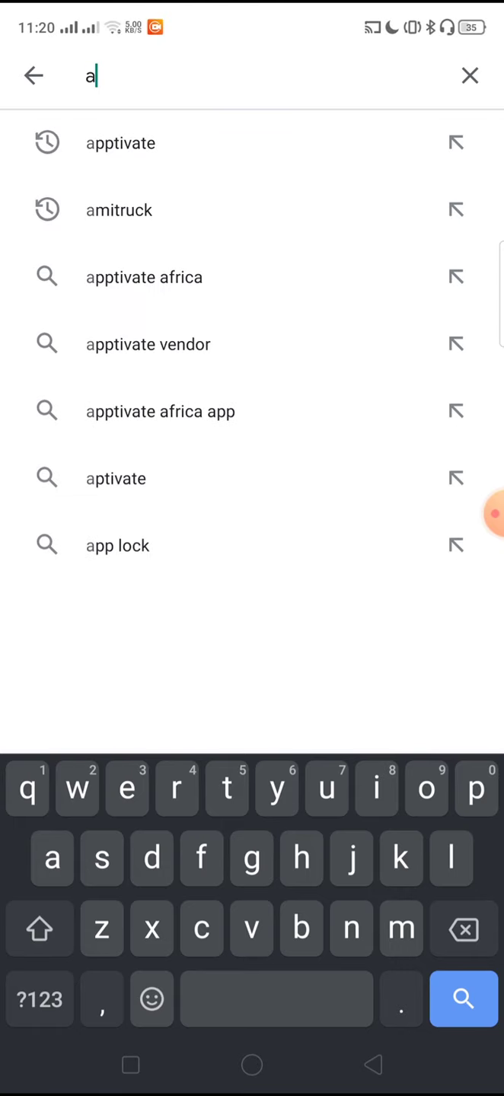
pyautogui.write('ppti')
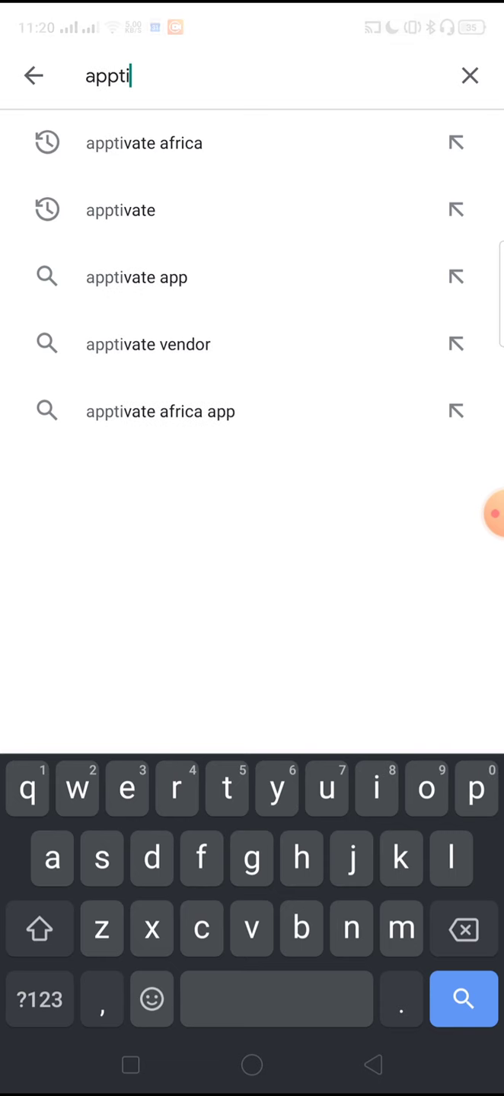
pyautogui.write('vate')
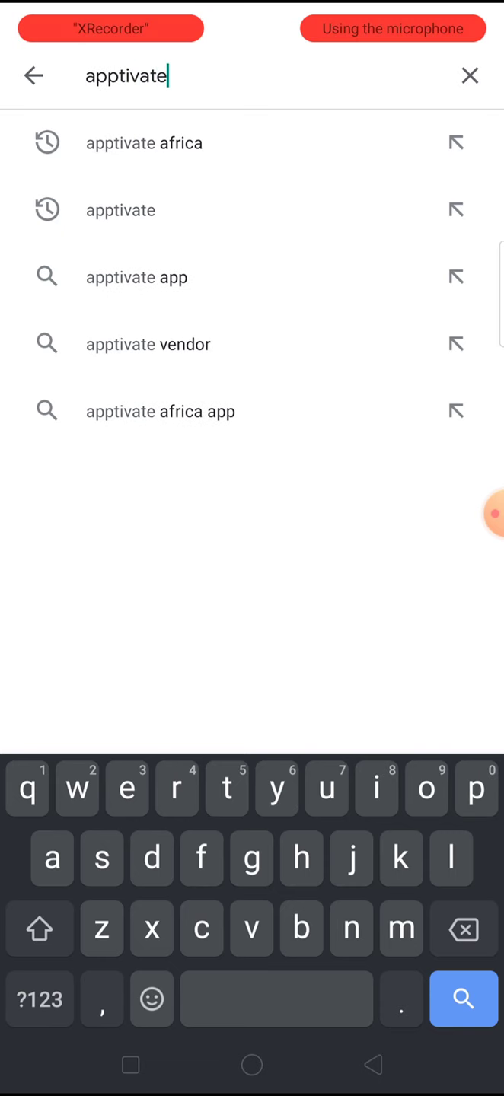
pyautogui.click(143, 143)
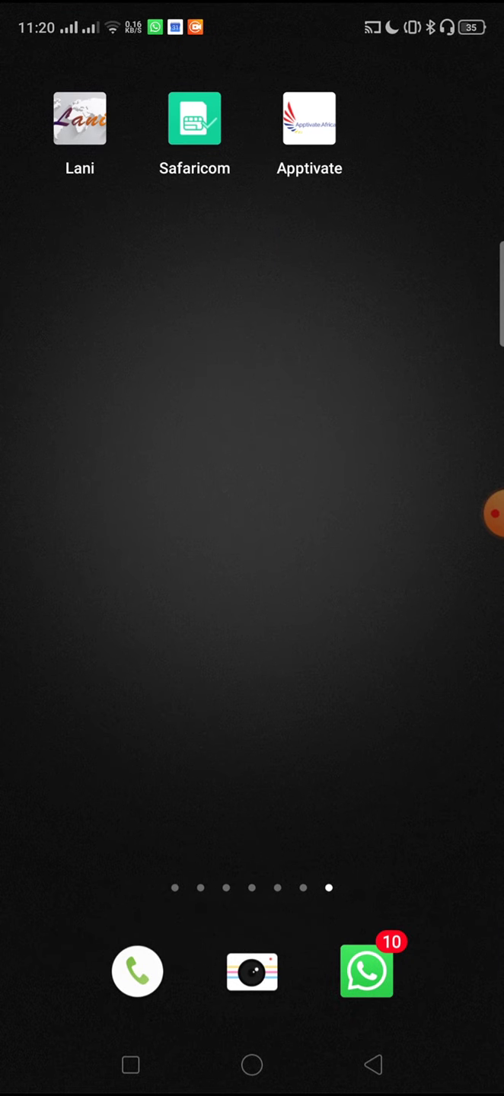
# Step: Launch Apptivate, advance through the onboarding slides and finish with DONE to reach login
pyautogui.click(307, 119)
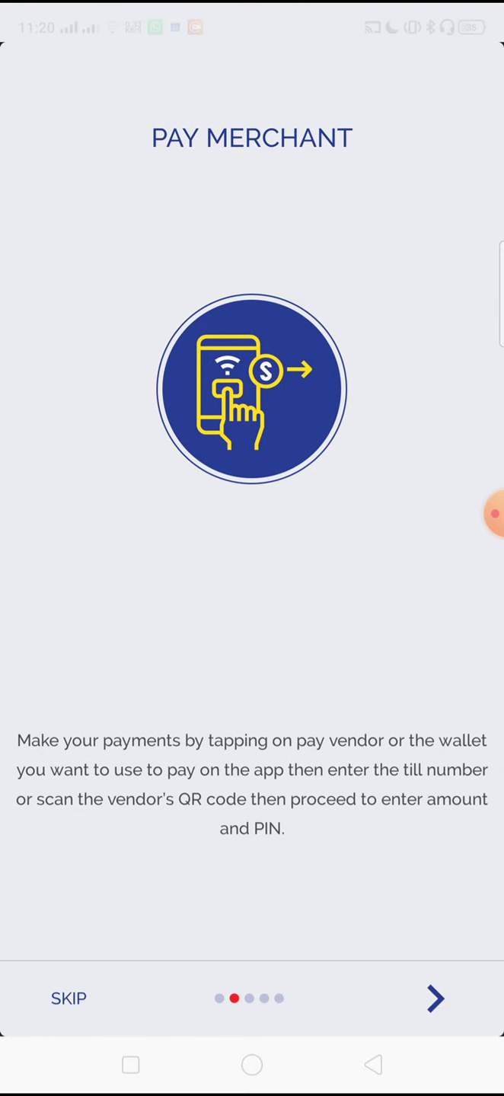
pyautogui.click(436, 998)
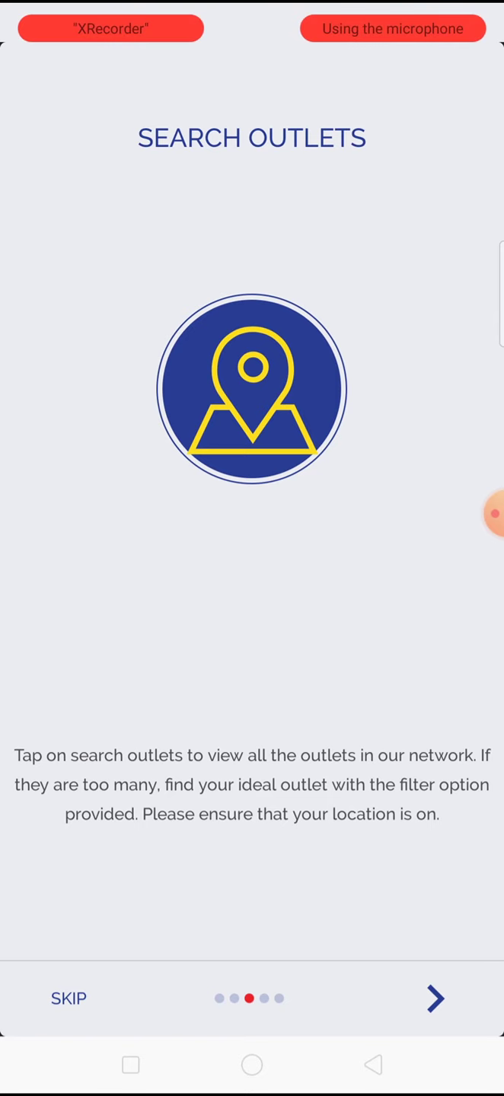
pyautogui.click(434, 999)
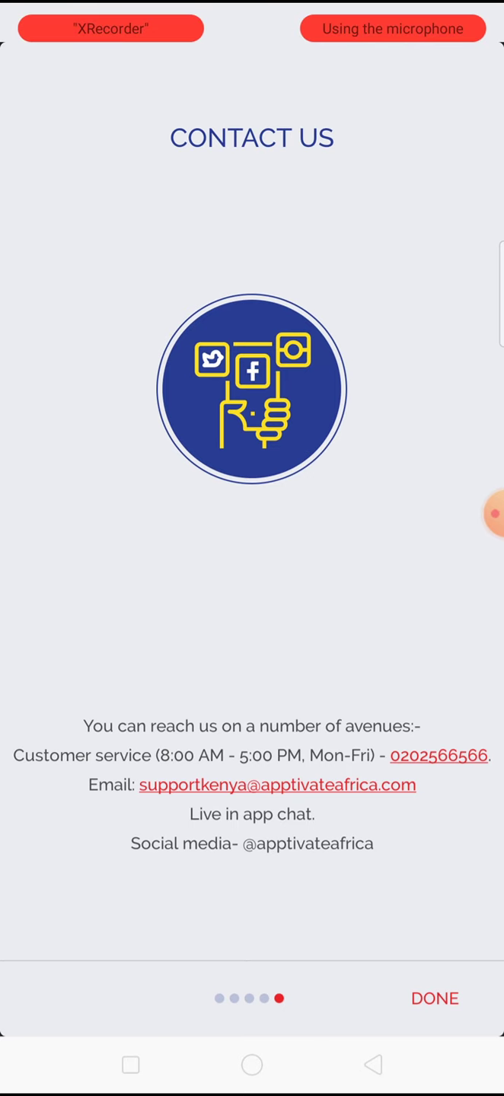
pyautogui.click(435, 998)
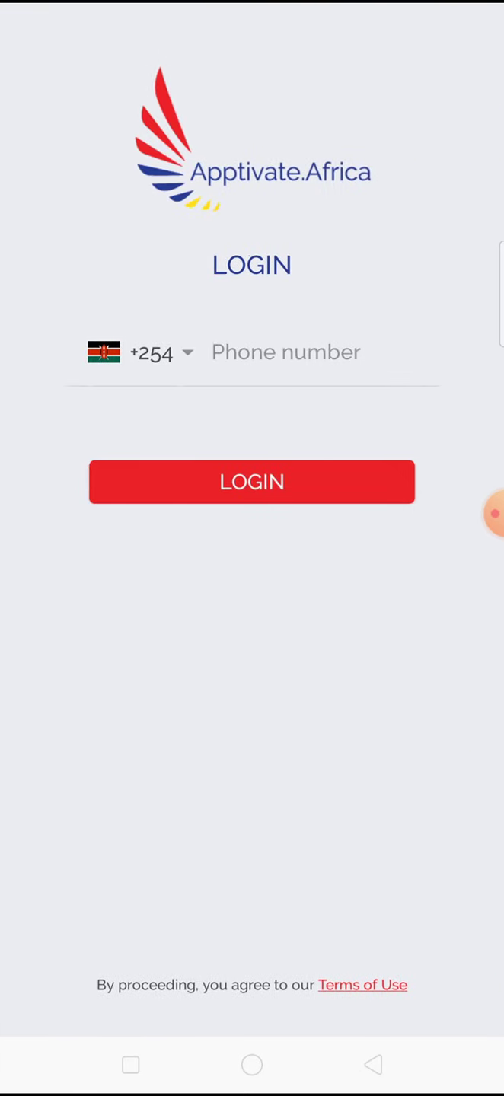
pyautogui.click(287, 352)
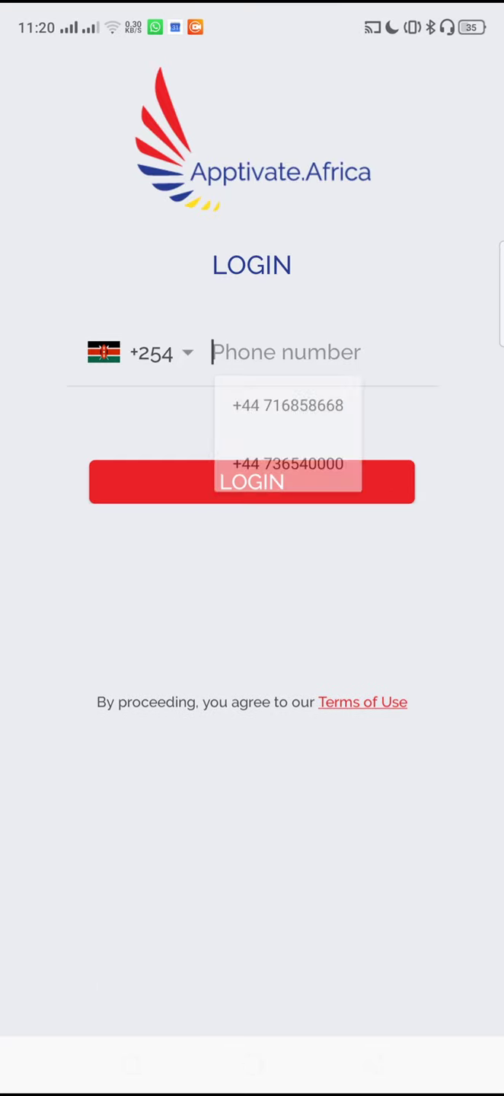
pyautogui.click(284, 351)
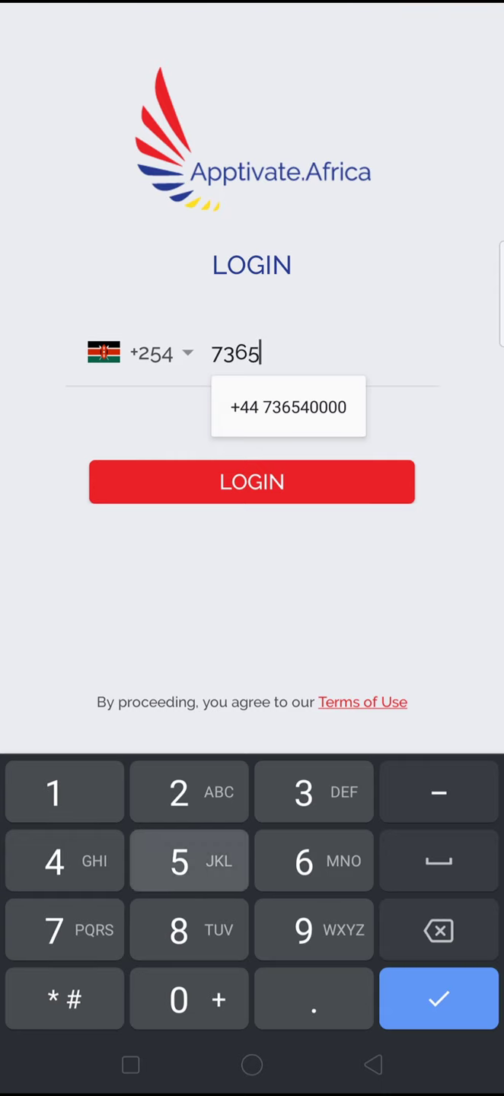
pyautogui.click(287, 407)
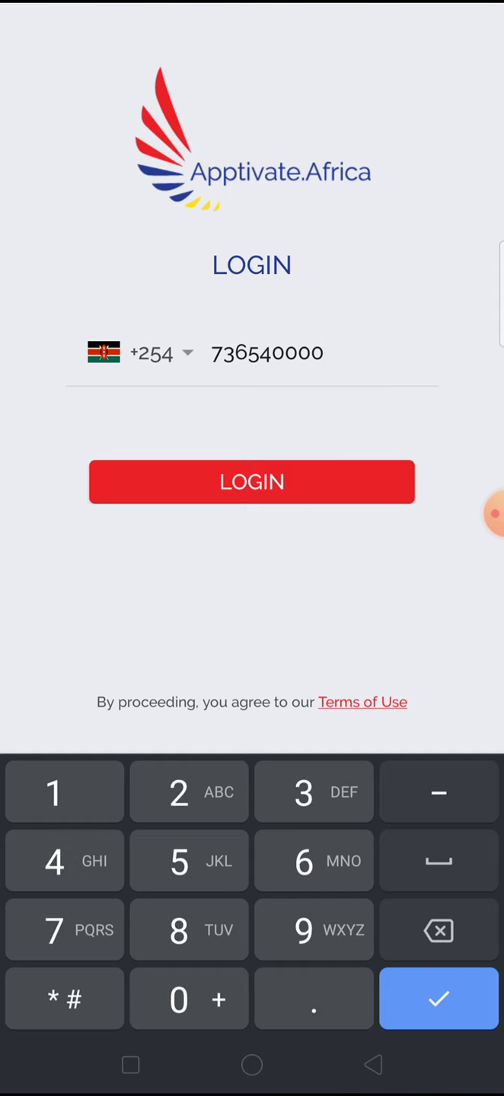
pyautogui.click(251, 481)
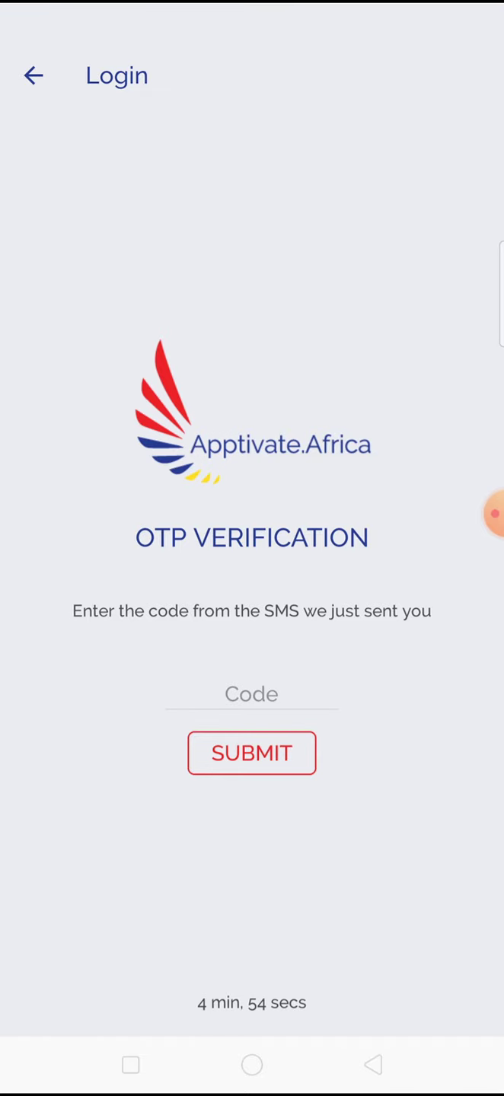
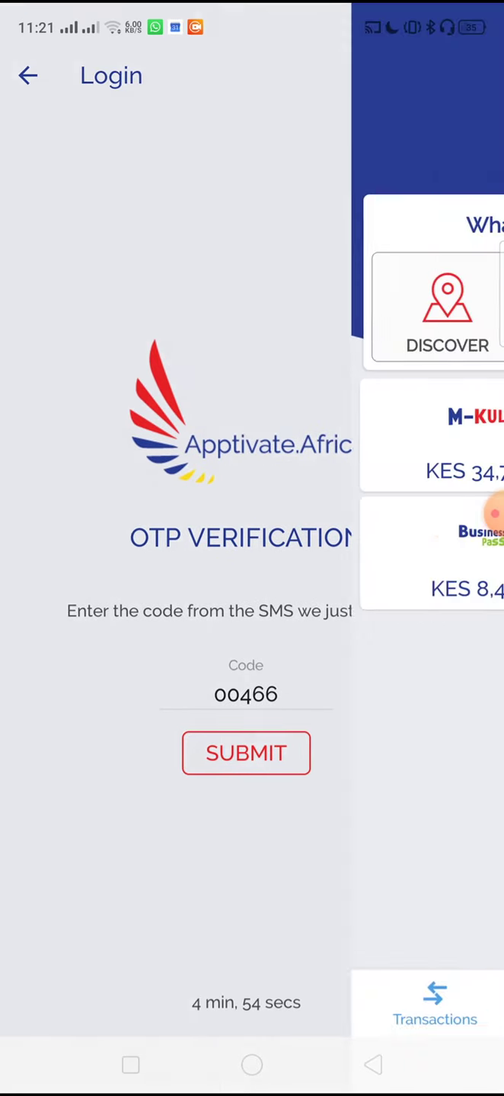
# Step: Submit the verification code and choose DISCOVER on the home dashboard
pyautogui.click(245, 751)
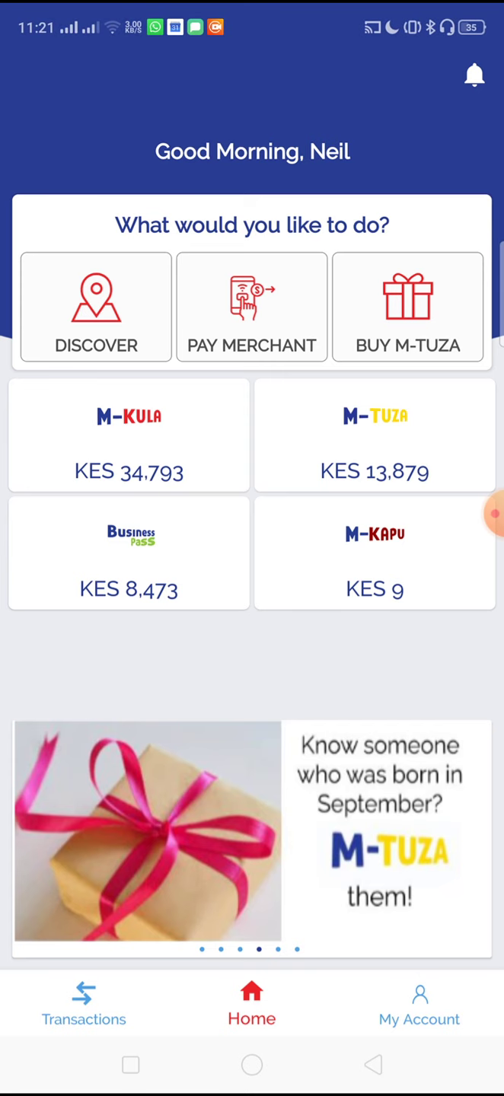
pyautogui.click(95, 308)
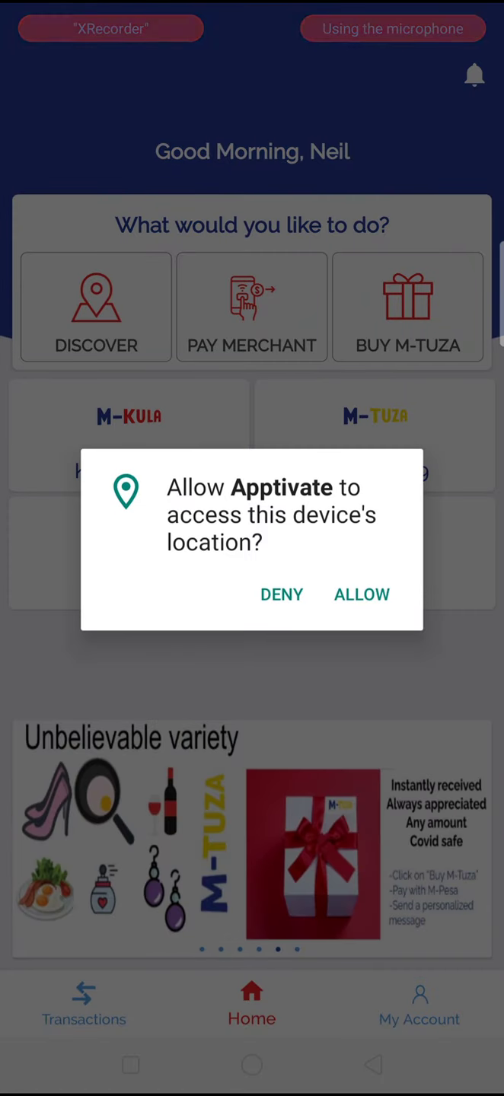
# Step: Allow location access and pull down the notification shade showing the Apptivate OTP message
pyautogui.click(360, 593)
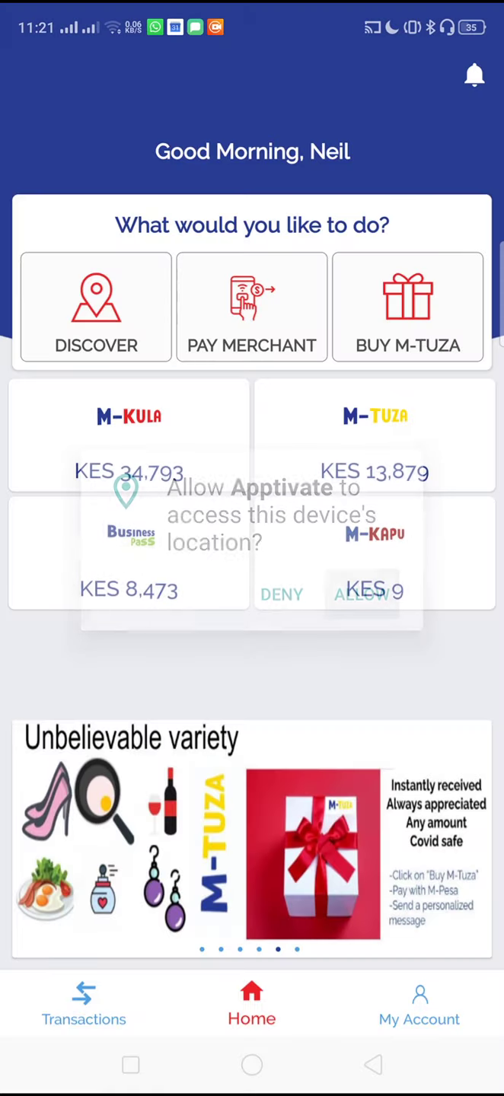
pyautogui.click(369, 593)
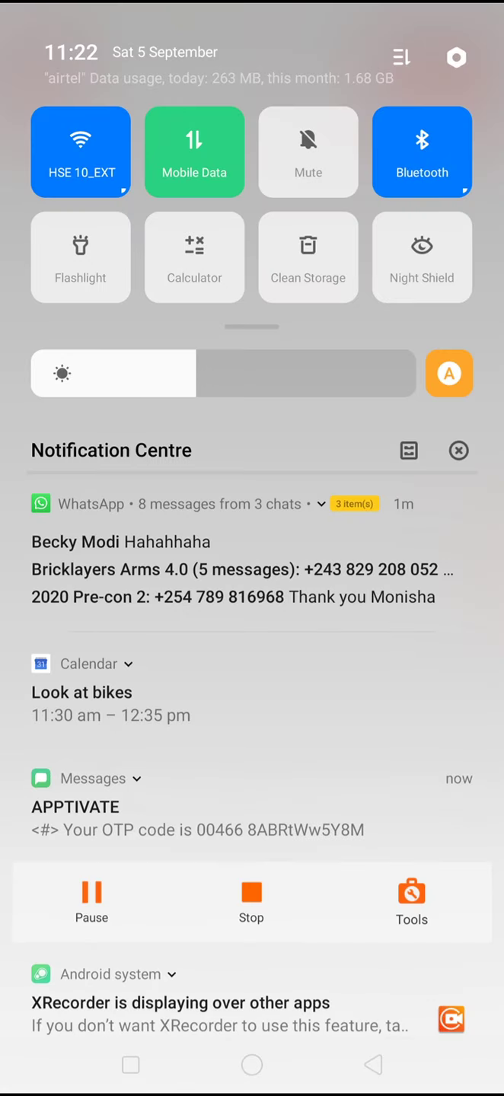
# Step: Close the notification centre to return to the Discover outlets screen
pyautogui.click(81, 151)
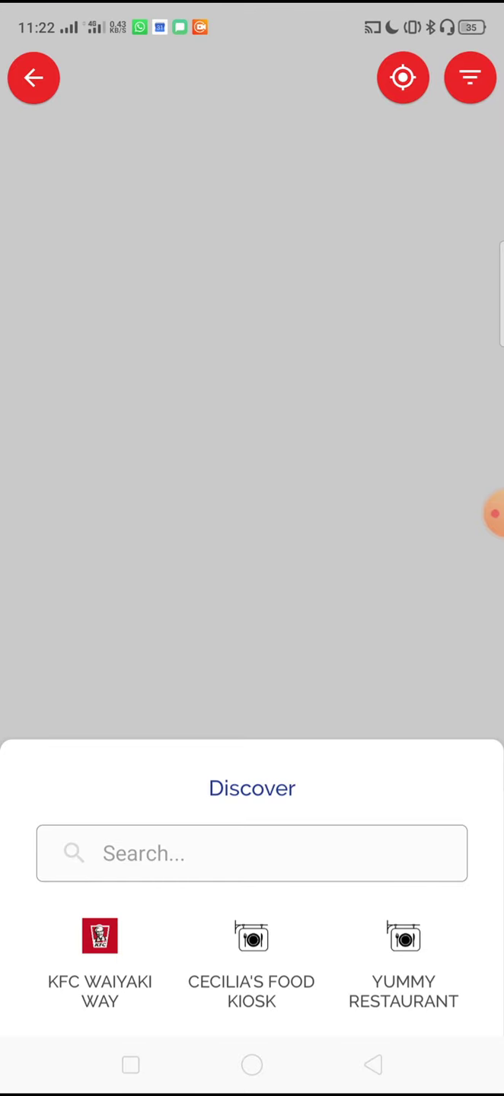
# Step: View Java Waiyaki Way's outlet details from the Discover map, then go back to the home dashboard
pyautogui.click(33, 78)
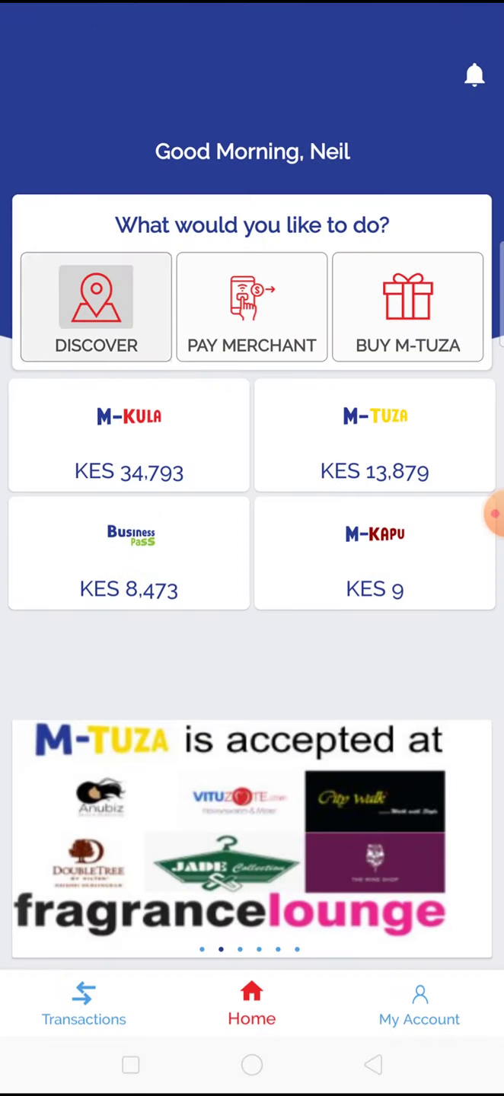
pyautogui.click(95, 307)
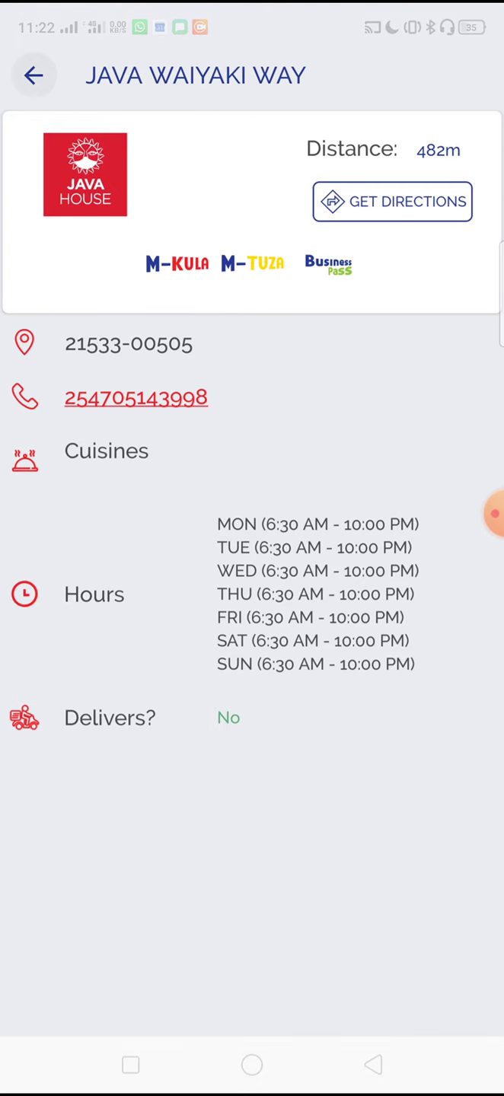
pyautogui.click(33, 77)
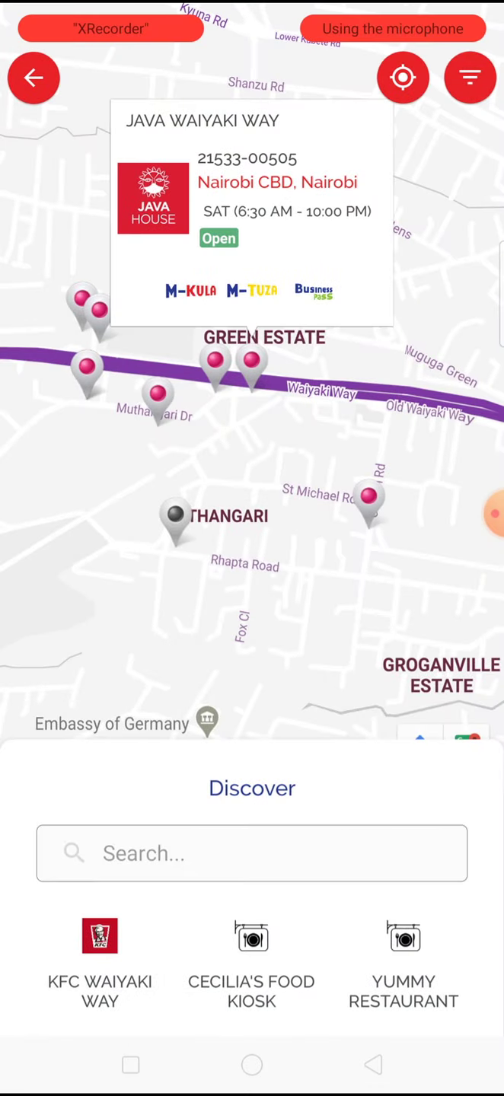
pyautogui.click(33, 78)
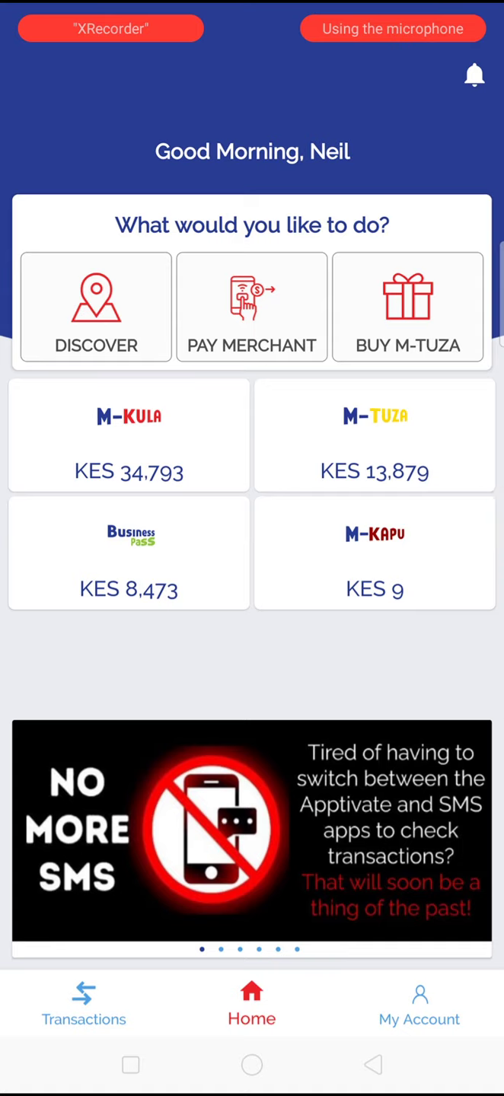
# Step: In Pay Merchant, enter vendor number 0140101 and proceed to Yummy Restaurant's payment form
pyautogui.click(251, 307)
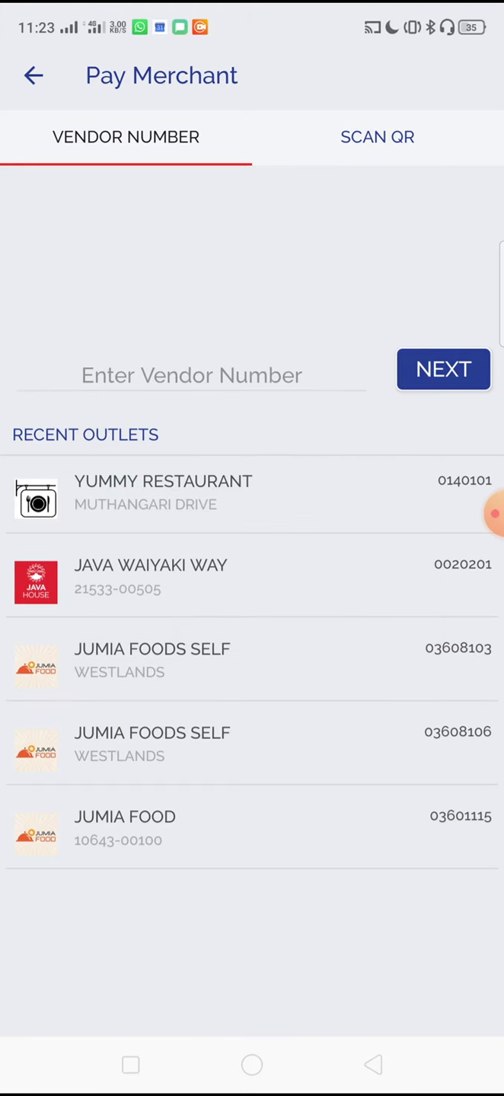
pyautogui.click(192, 375)
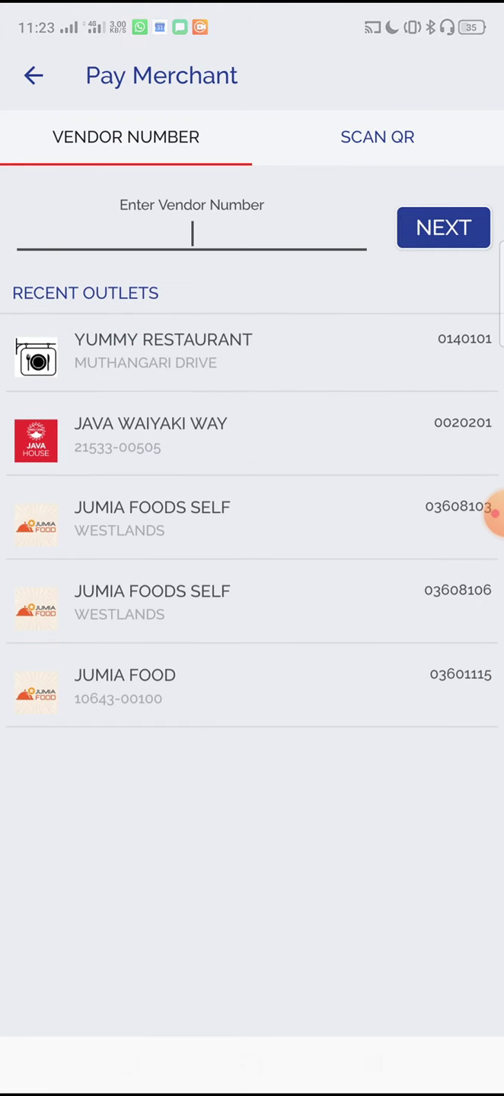
pyautogui.click(191, 234)
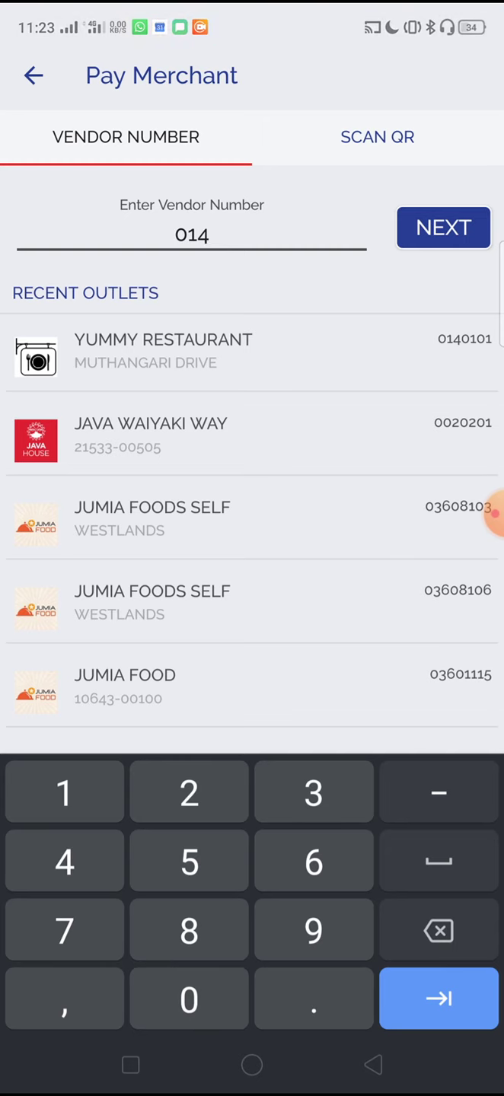
pyautogui.click(251, 350)
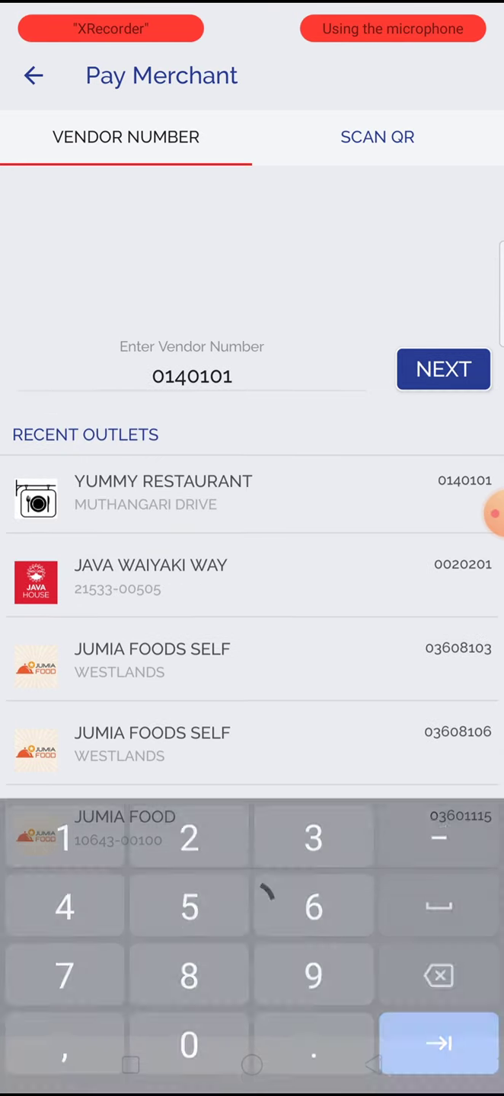
pyautogui.click(443, 370)
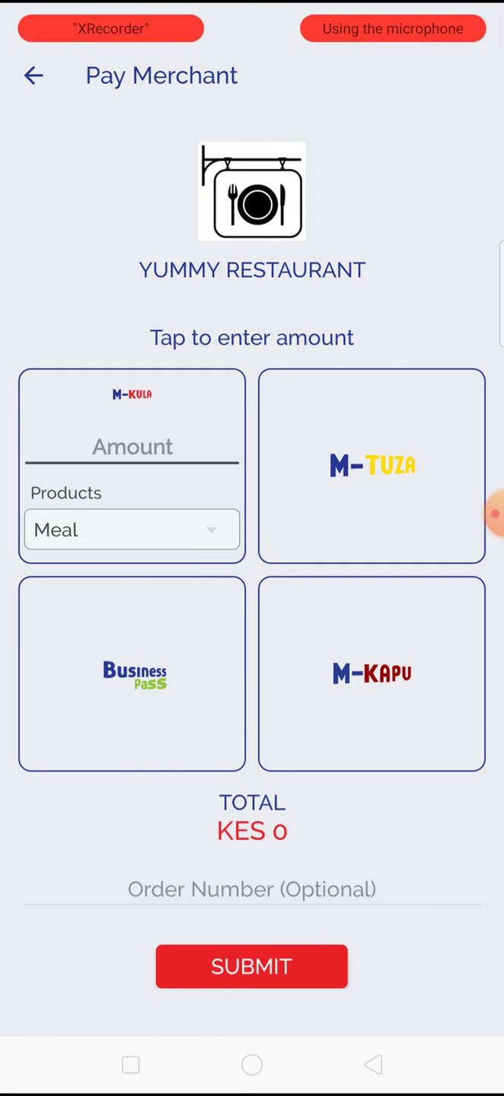
# Step: Pay KES 1 from M-Kula to Yummy Restaurant, close the success message and return home
pyautogui.click(131, 447)
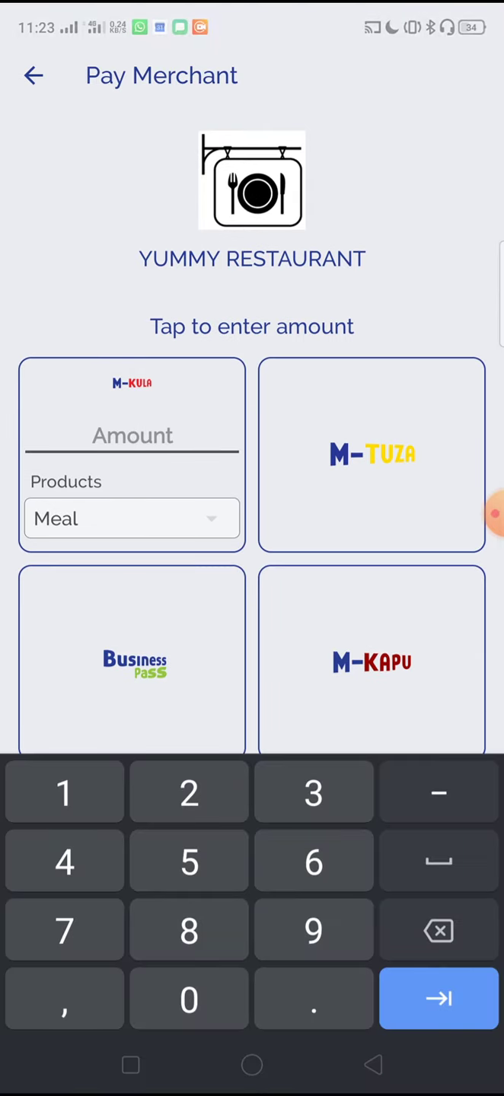
pyautogui.click(64, 792)
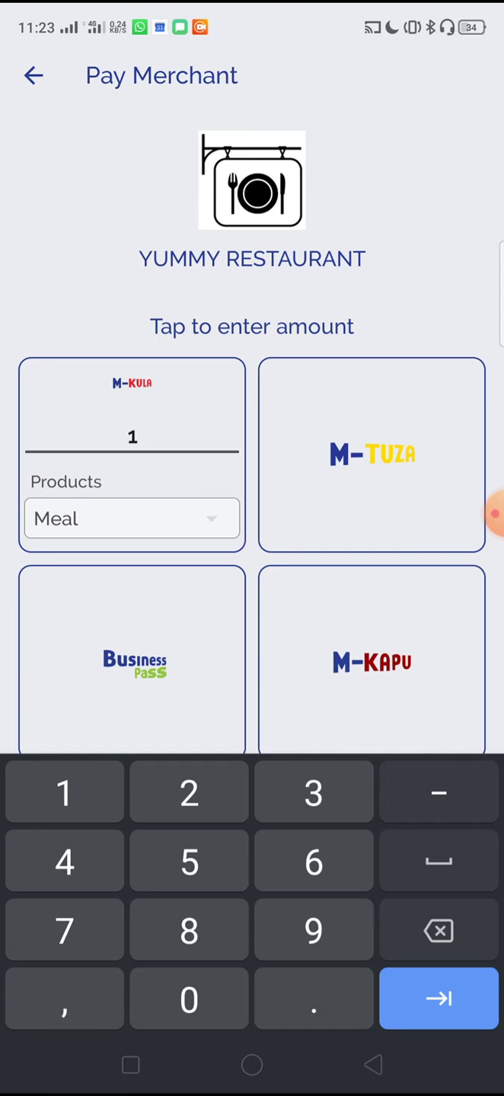
pyautogui.scroll(3)
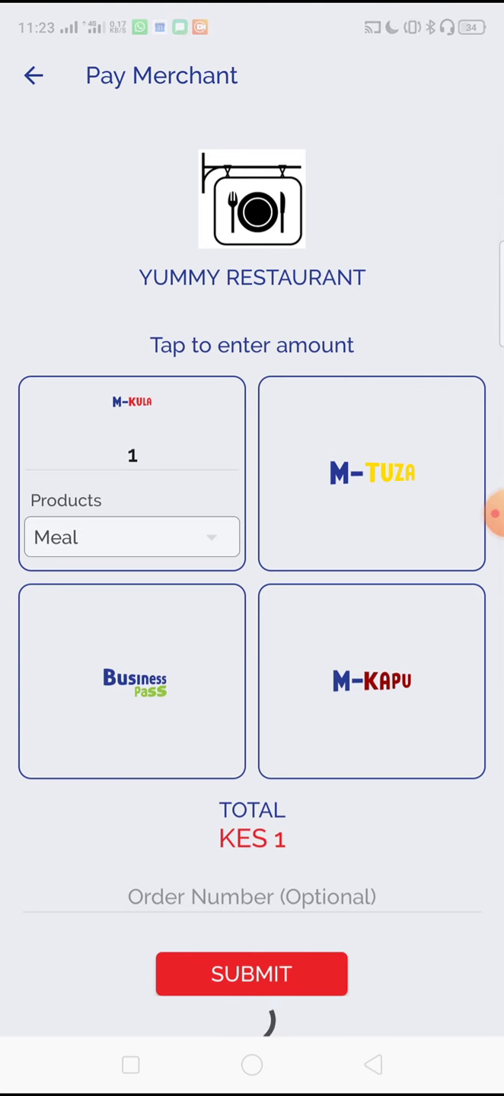
pyautogui.click(251, 975)
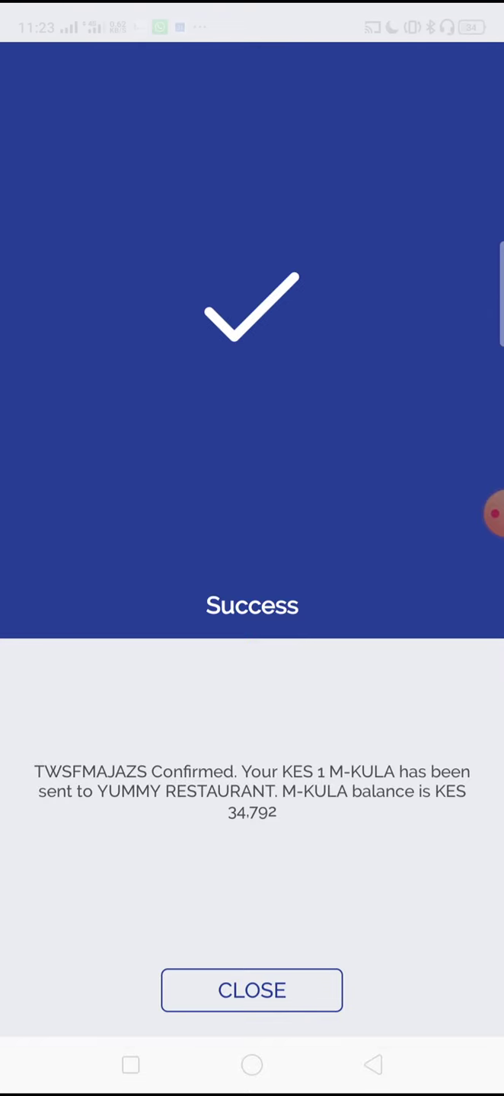
pyautogui.click(253, 989)
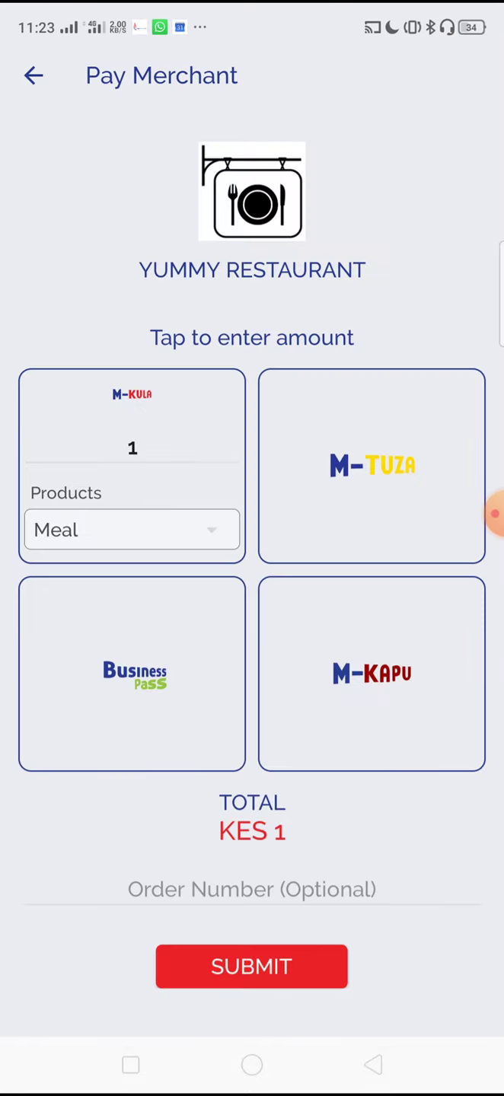
pyautogui.click(33, 76)
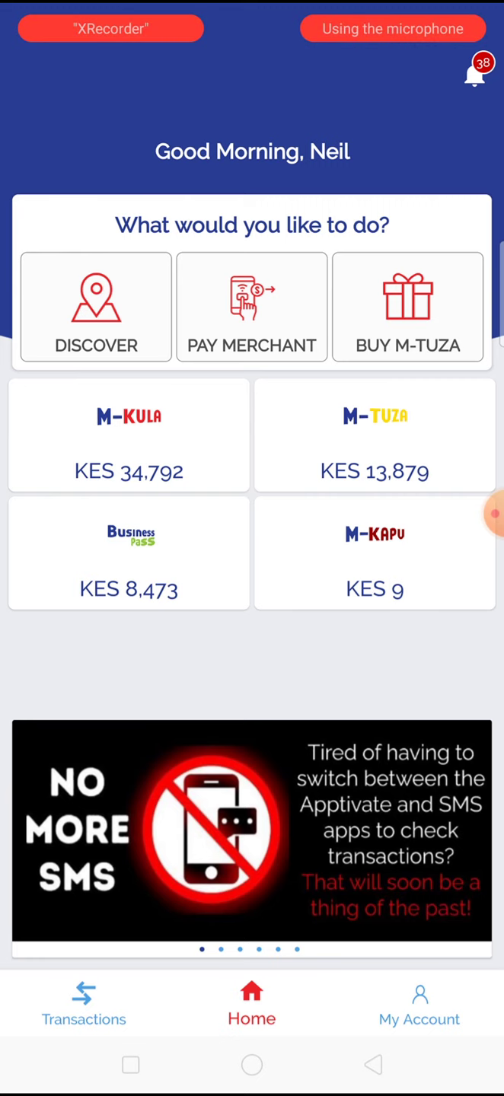
pyautogui.click(408, 307)
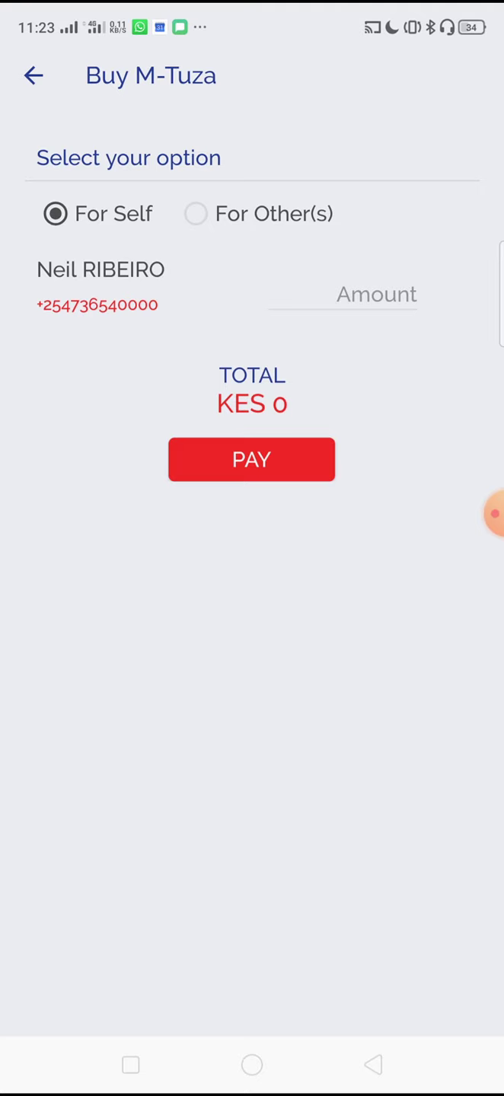
pyautogui.click(34, 77)
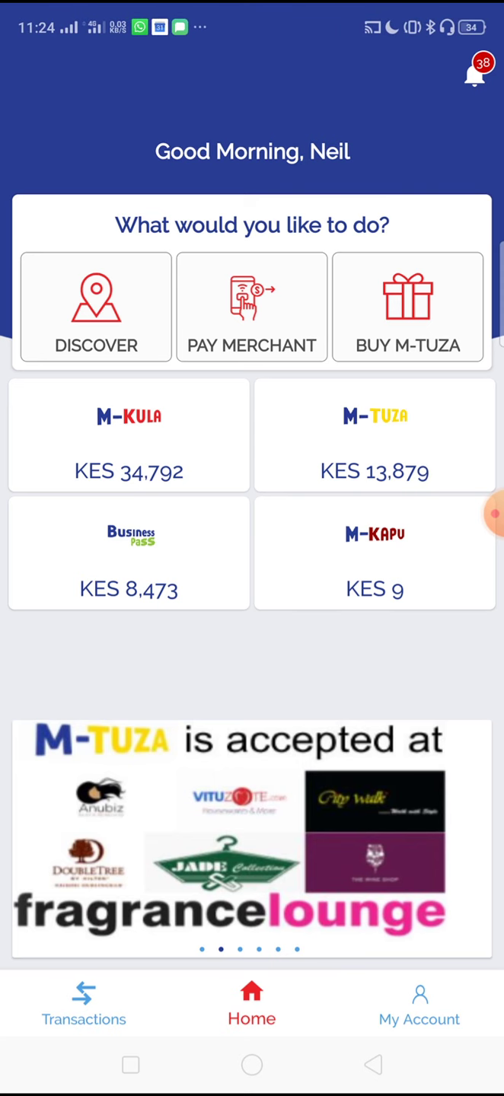
# Step: View the notifications list, then show the Transactions history with the KES 1 Yummy Restaurant payment
pyautogui.click(472, 77)
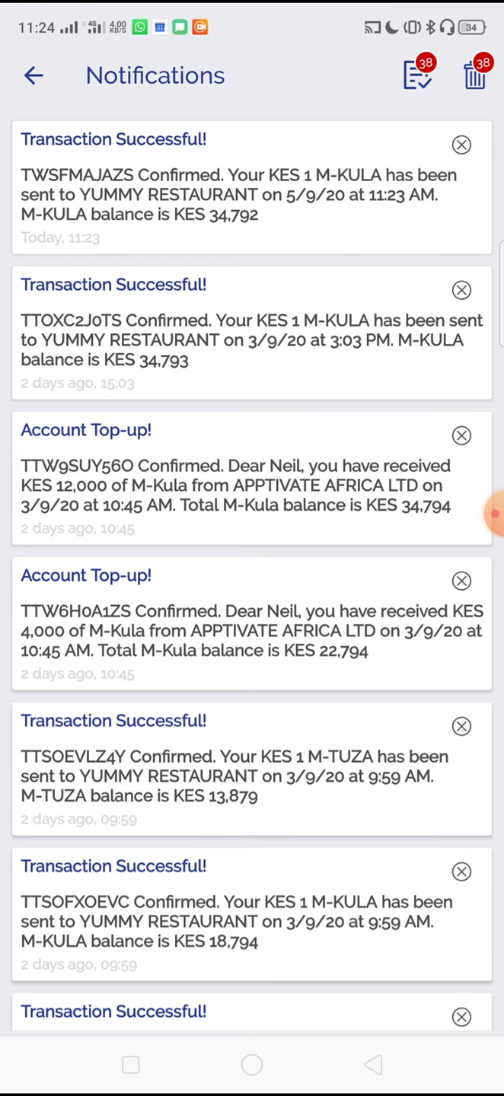
pyautogui.click(33, 76)
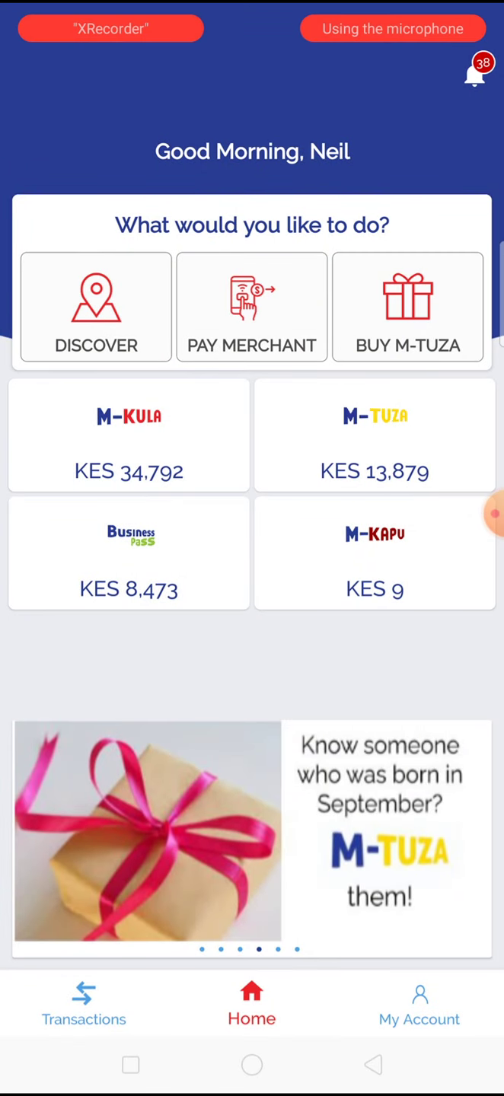
pyautogui.click(83, 1003)
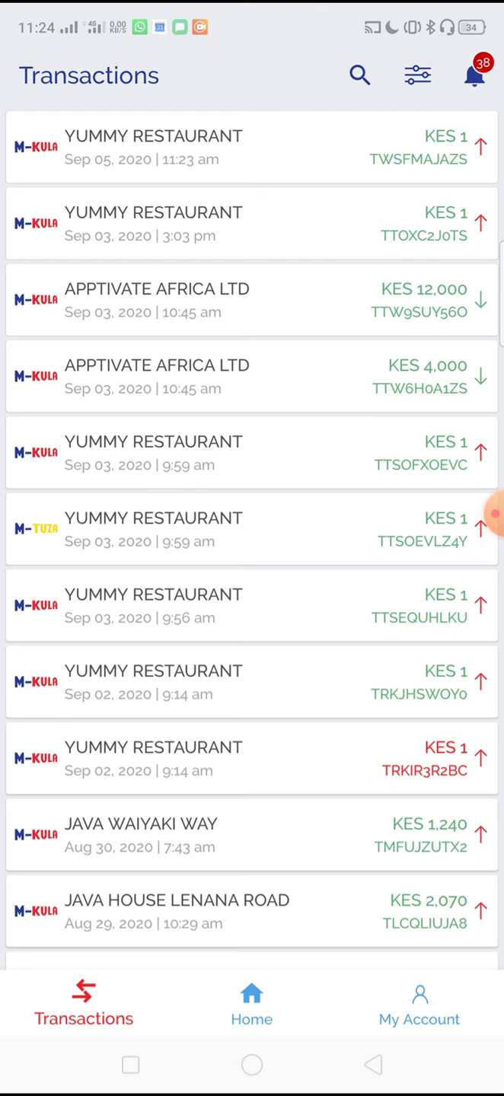
# Step: Go to My Account and view the My Profile personal details, then return
pyautogui.click(419, 1005)
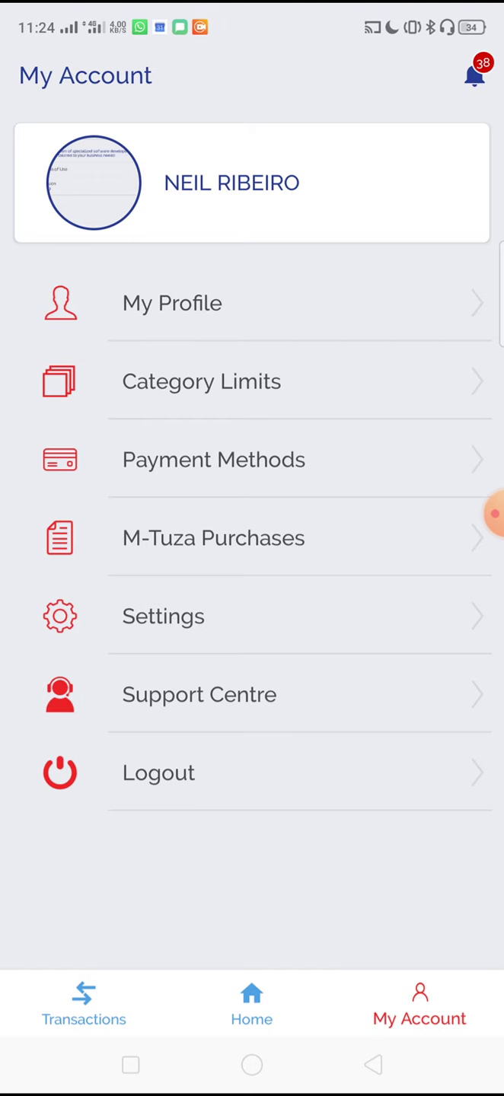
pyautogui.click(172, 303)
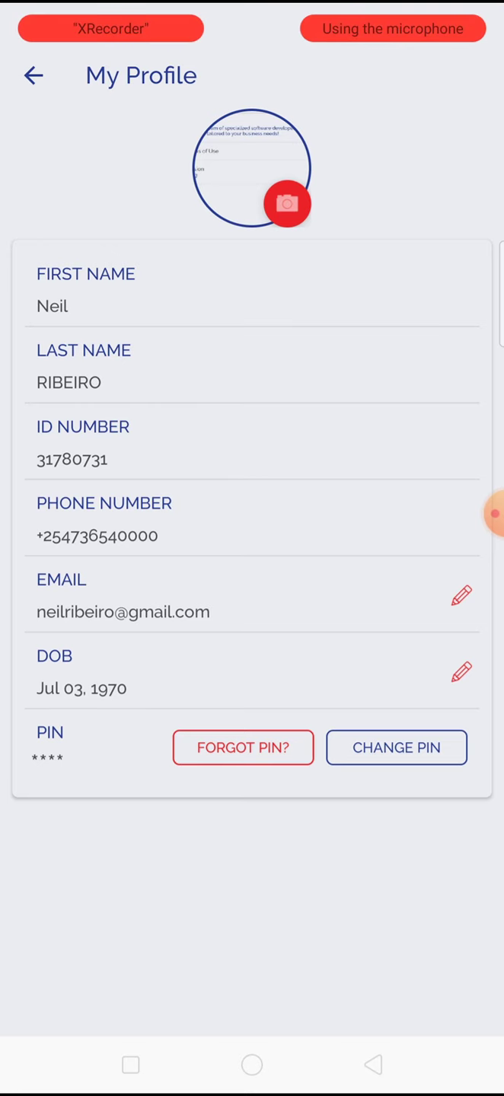
pyautogui.click(34, 76)
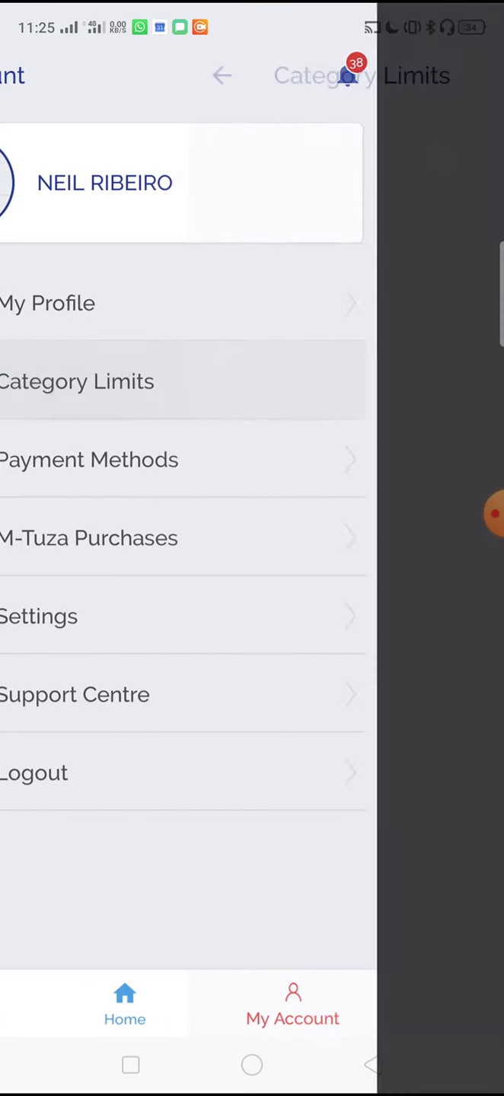
# Step: View the Category Limits and Payment Methods pages, returning to My Account after each
pyautogui.click(79, 380)
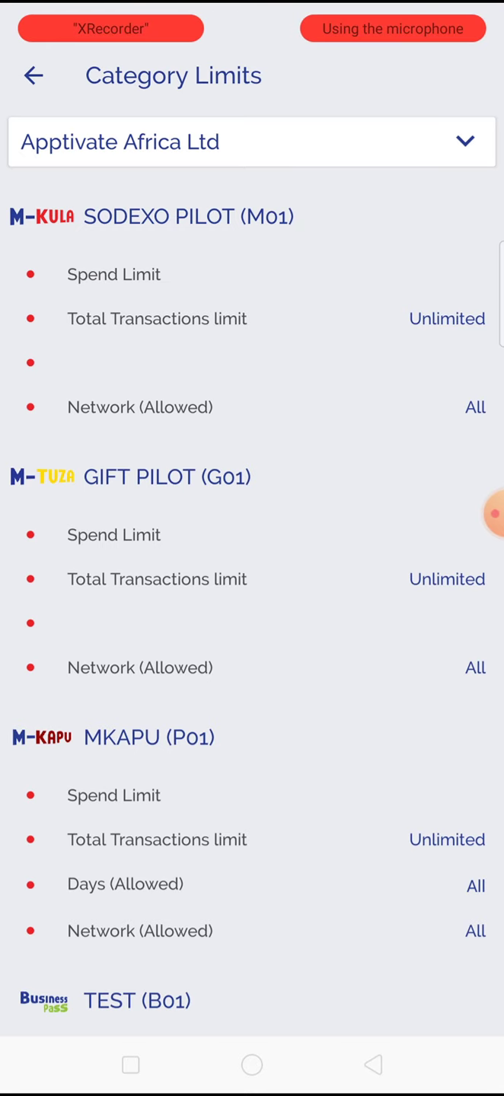
pyautogui.click(34, 76)
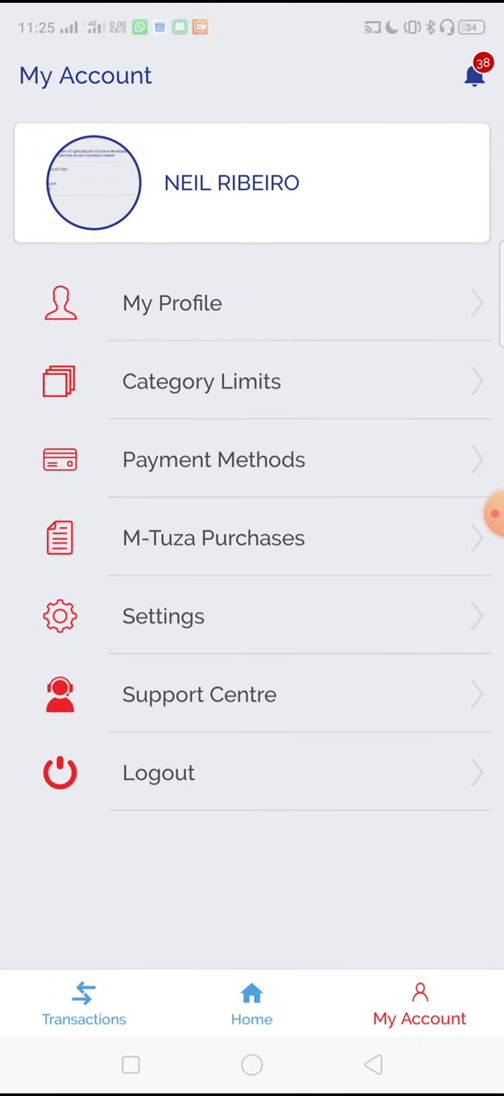
pyautogui.click(213, 460)
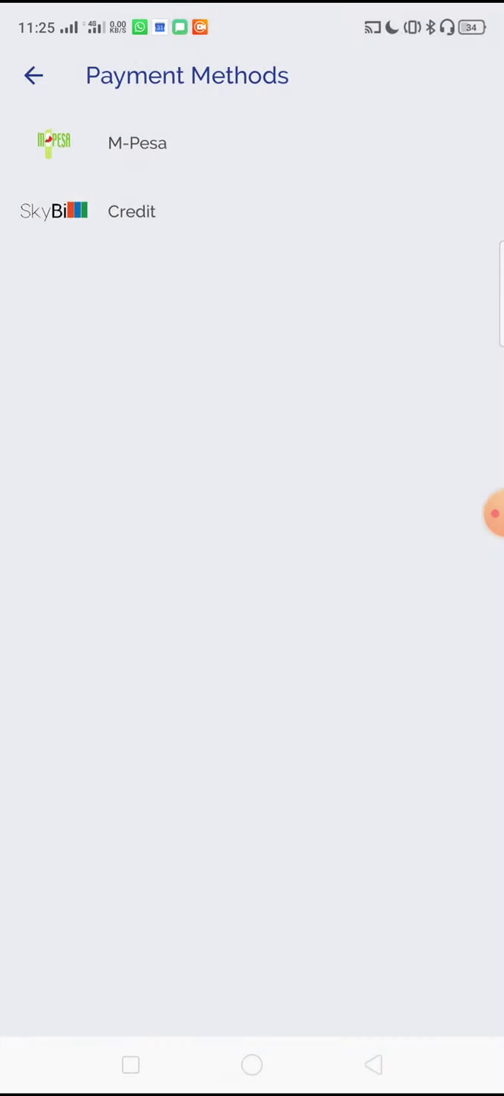
pyautogui.click(34, 76)
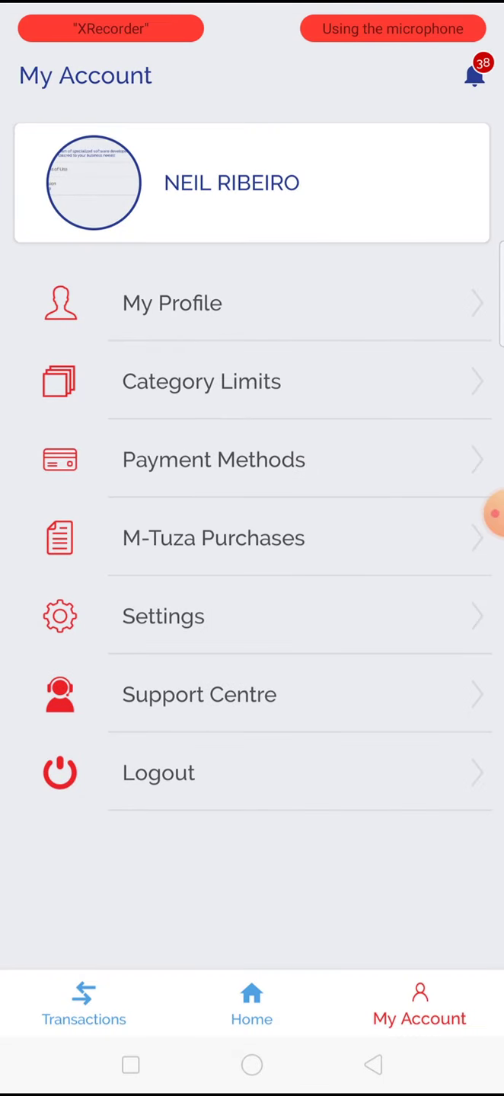
# Step: Open the Support Centre with live chat, contact details and FAQ topics
pyautogui.click(163, 615)
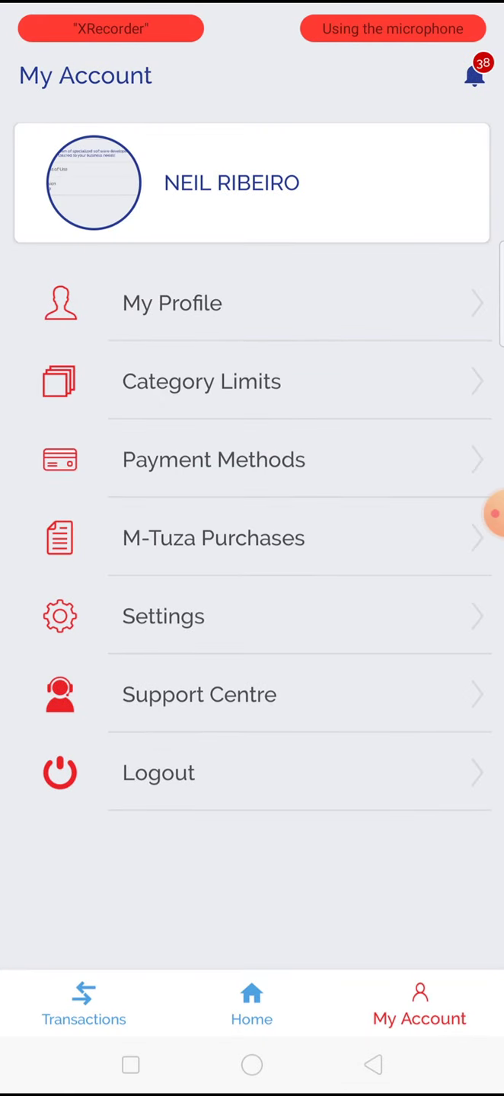
pyautogui.click(198, 695)
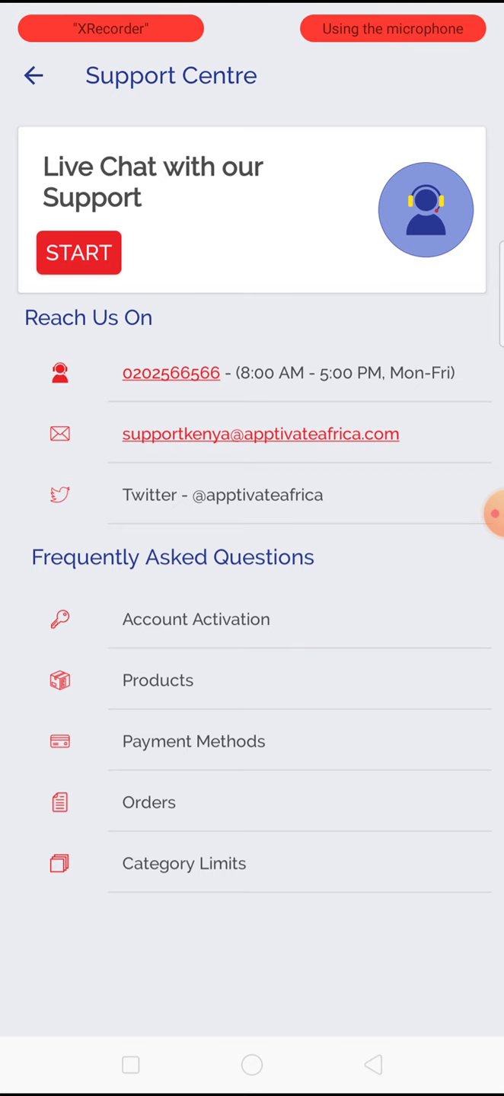
# Step: Start the Live Chat, then back out through Support Centre to My Account
pyautogui.click(79, 253)
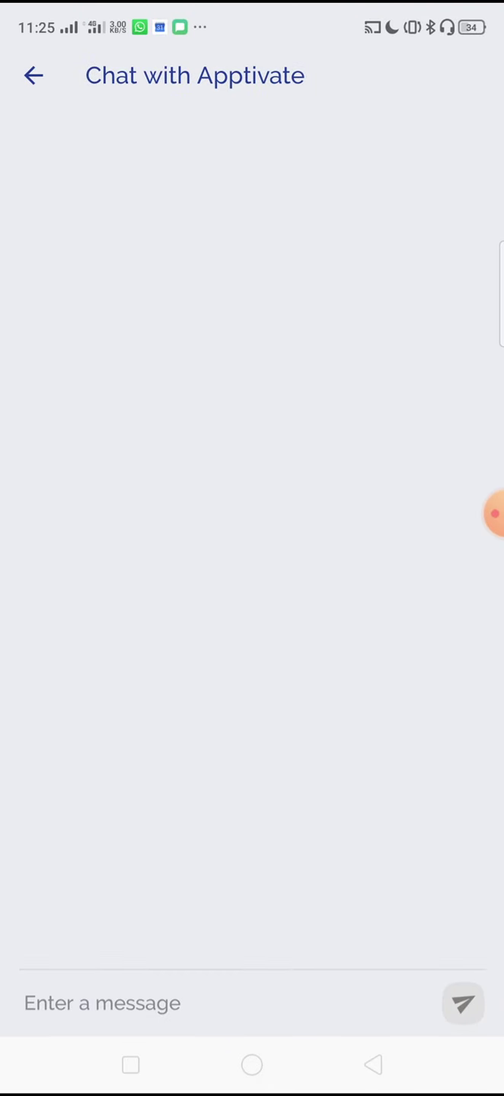
pyautogui.click(33, 76)
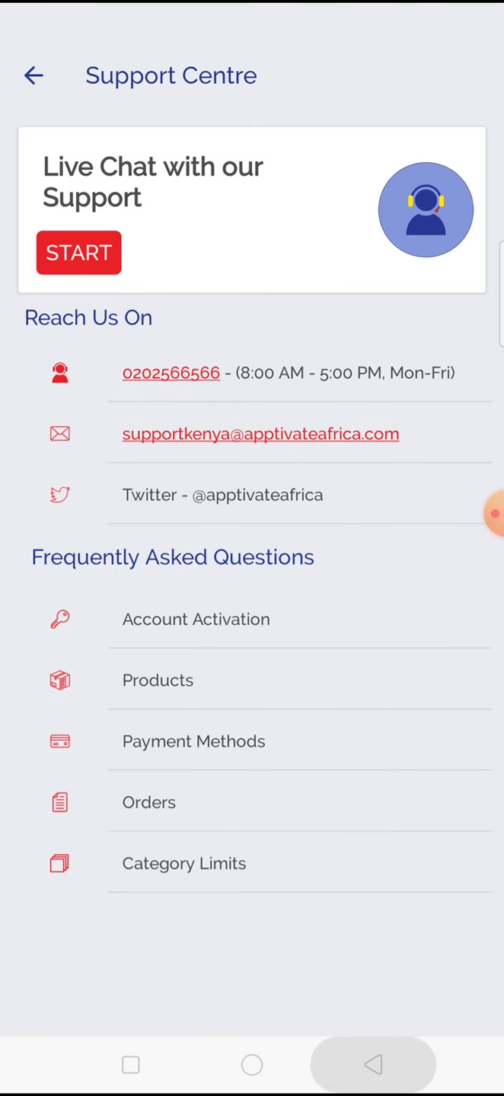
pyautogui.click(33, 76)
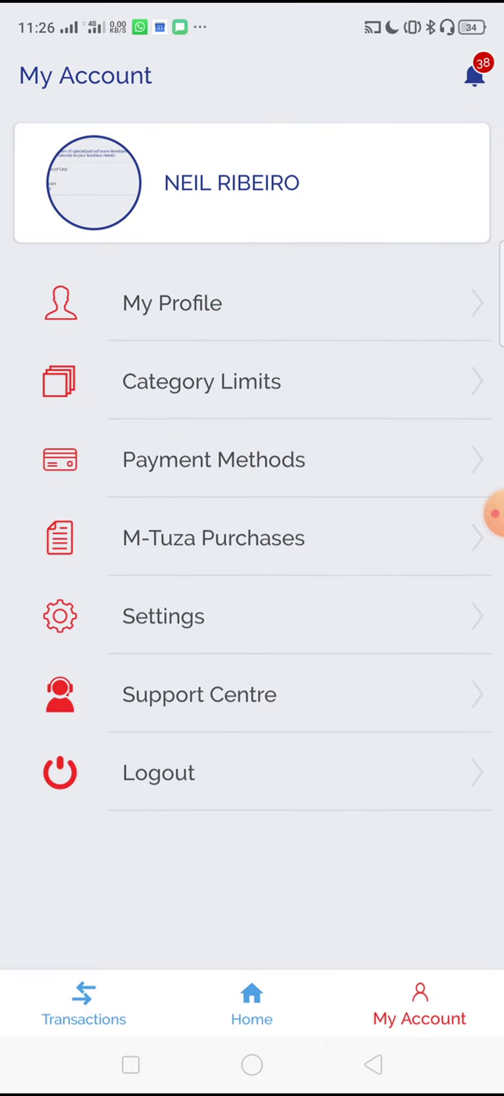